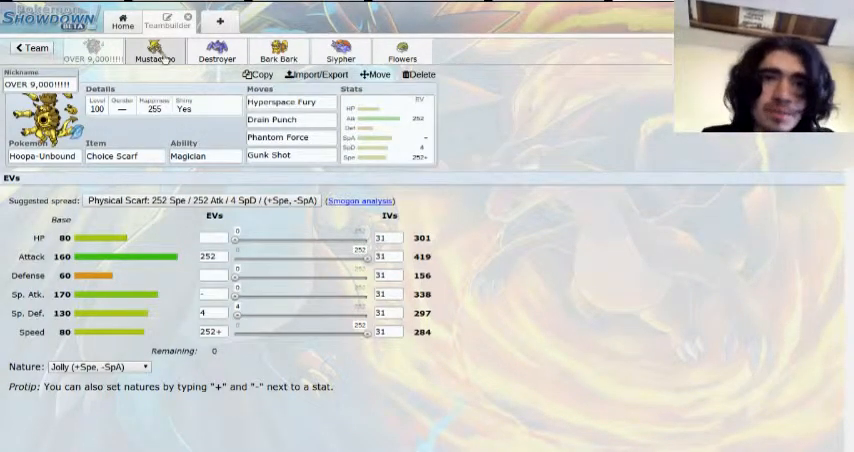
Step: Show Mustacheo's set: Jolly Metagrossite Metagross with Meteor Mash, Earthquake, Bullet Punch, Explosion
left_click(156, 51)
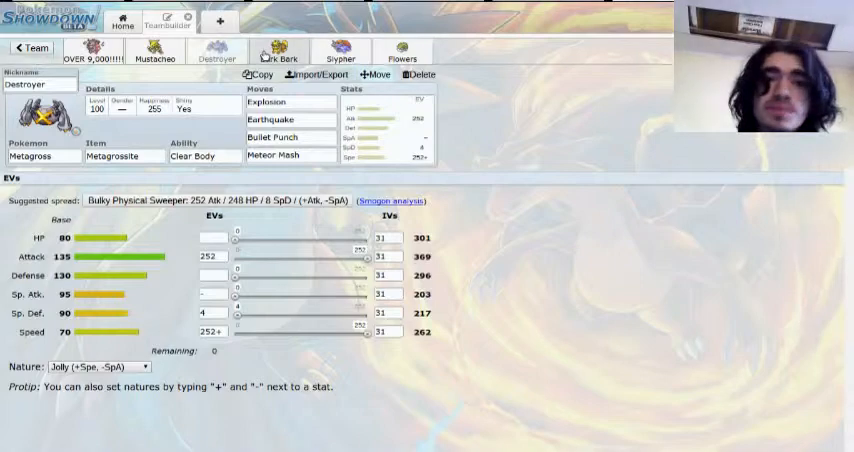
Step: Show Bark Bark's Arcanine set with its 108 HP, 200 Def, 200 SpD EVs
left_click(284, 54)
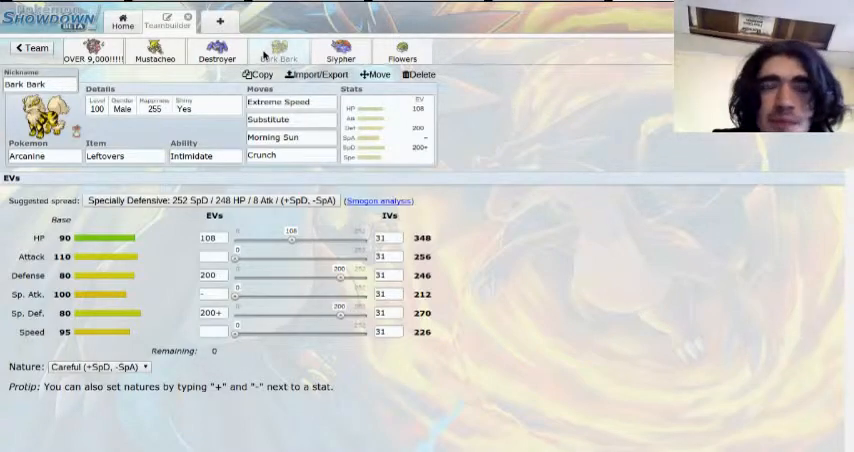
Step: Show Slypher's Jolly Life Orb Moxie Salamence with Dragon Dance, Dragon Claw, Iron Tail, Substitute
left_click(339, 52)
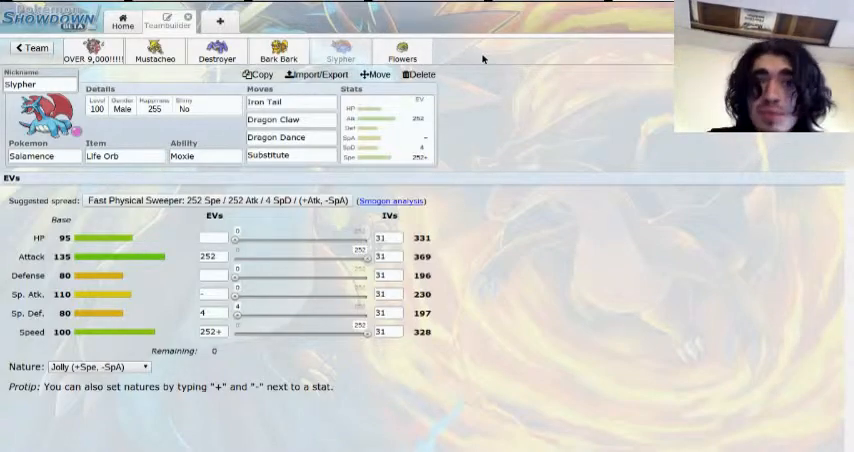
left_click(401, 52)
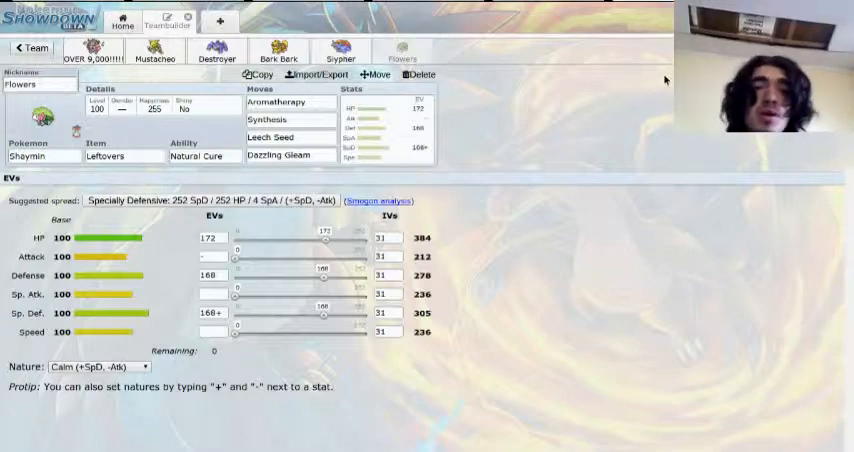
mouse_move(505, 211)
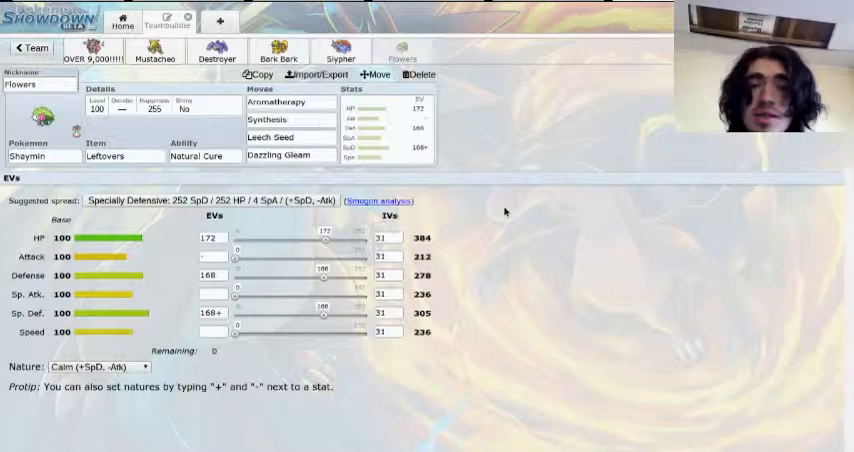